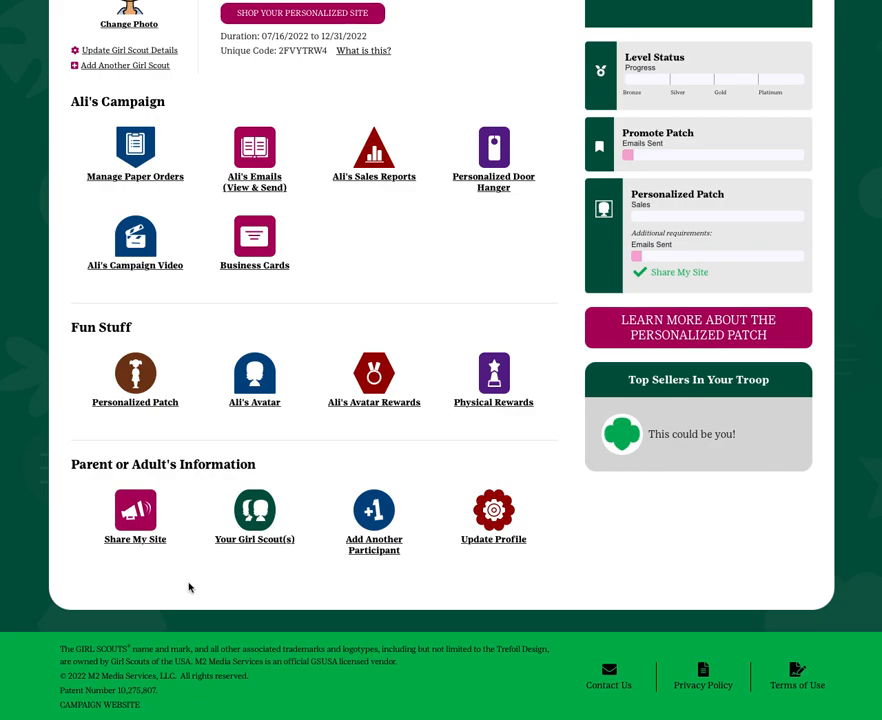
mouse_move(193, 587)
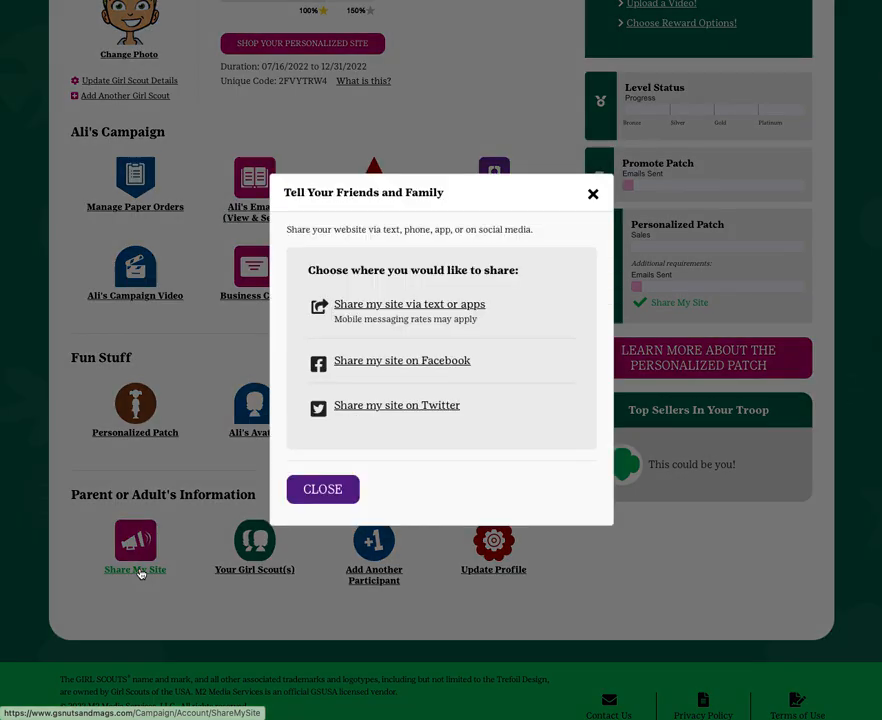
mouse_move(420, 421)
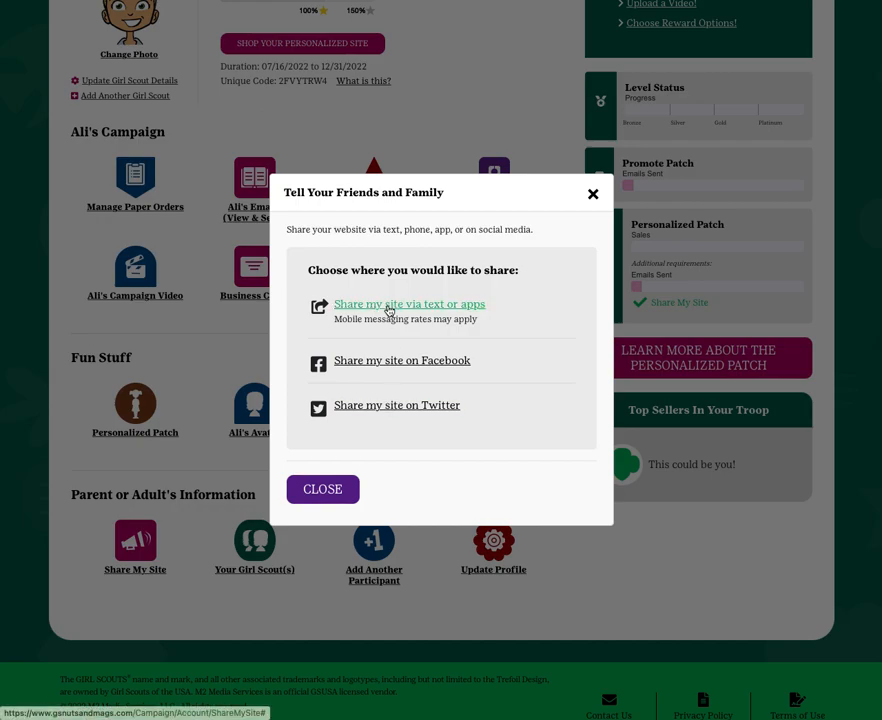
Choose 'Share my site via text or apps' to show Mail, Messages, AirDrop and other share options.
left_click(409, 303)
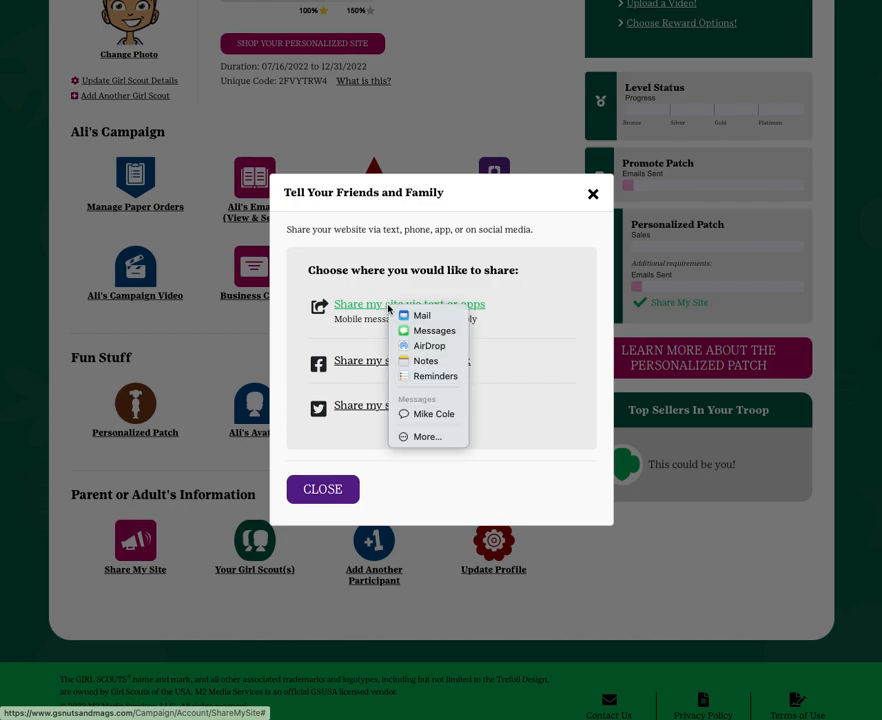
mouse_move(433, 330)
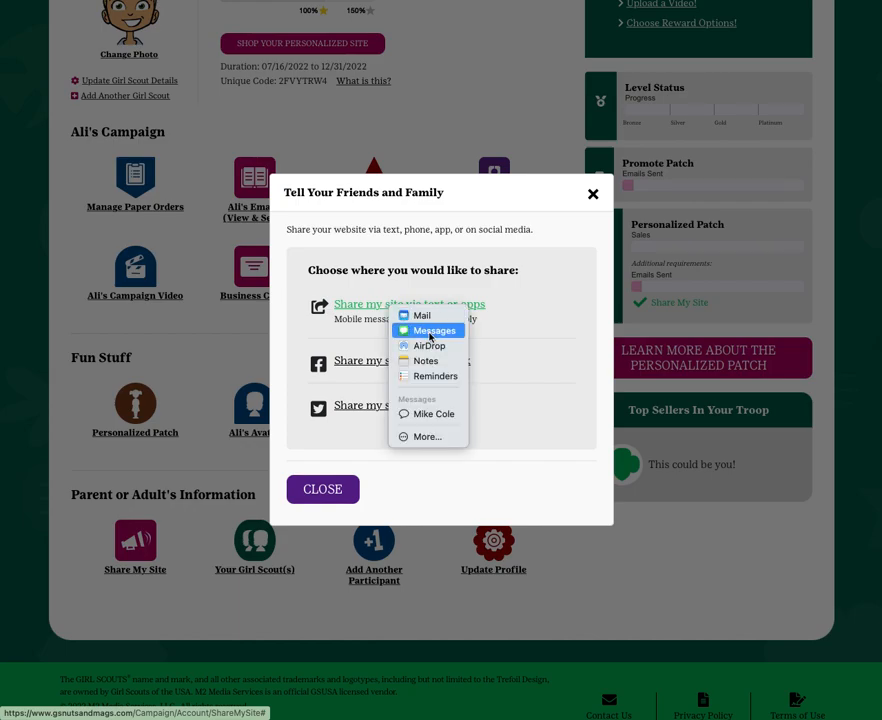
Send Ali's site link through Messages to the contact 'mike'.
left_click(433, 330)
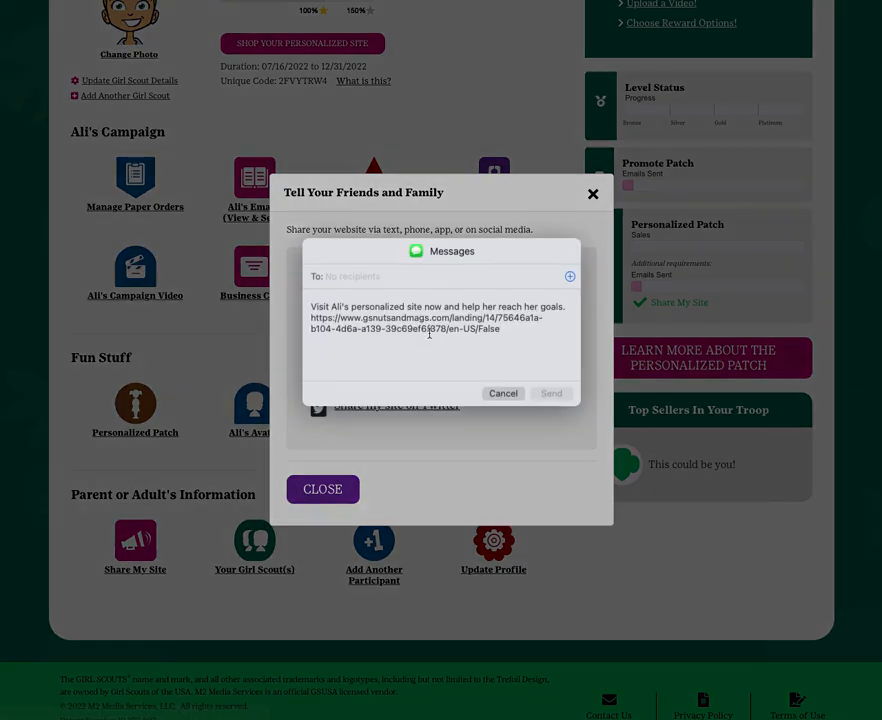
type("mike")
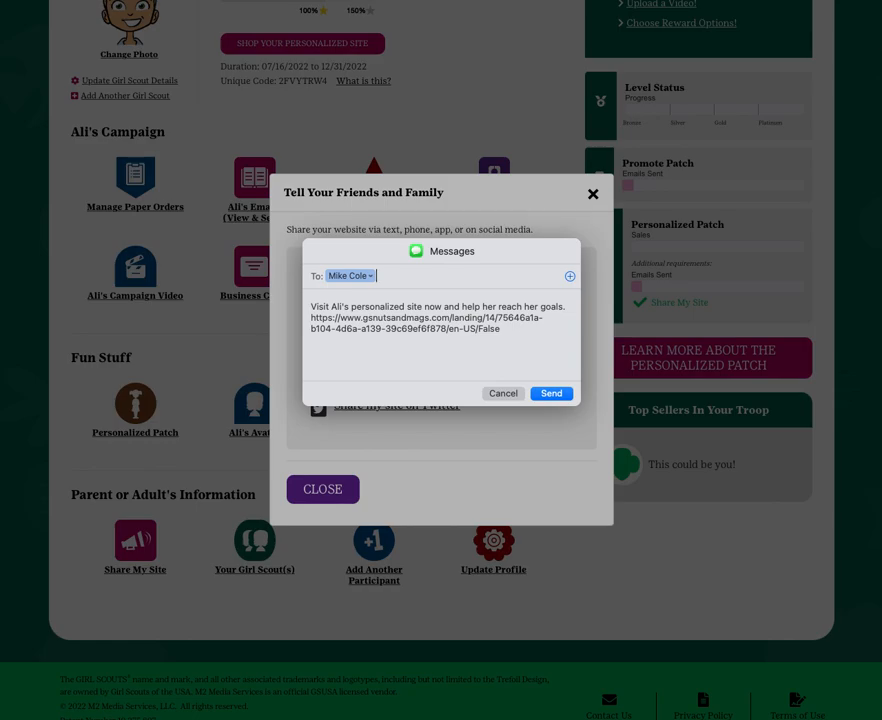
left_click(551, 393)
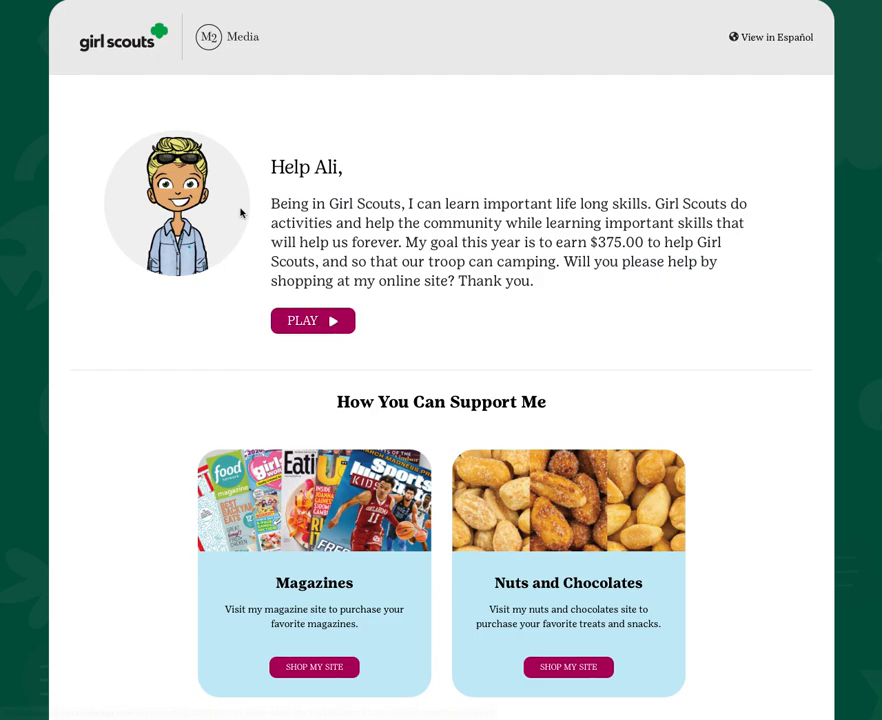
Scroll Ali's page down to the Magazines and Nuts and Chocolates support options.
scroll("down", 3)
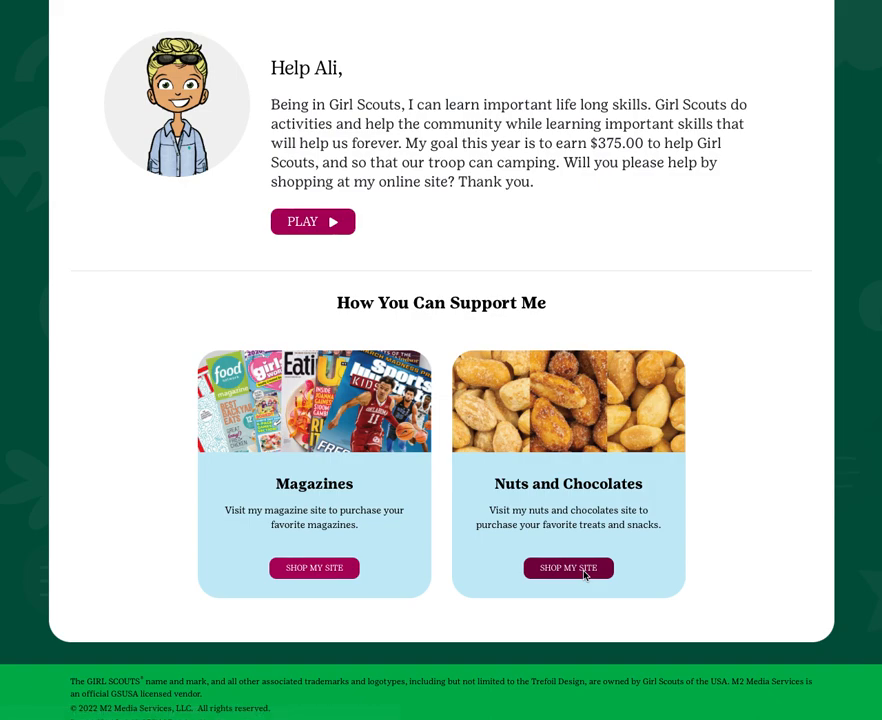
mouse_move(527, 467)
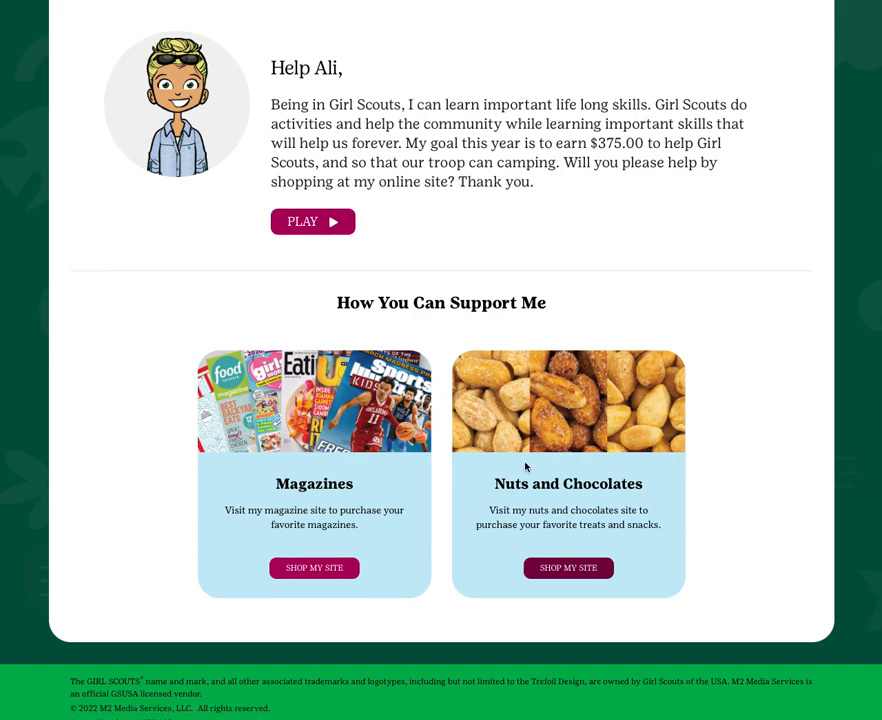